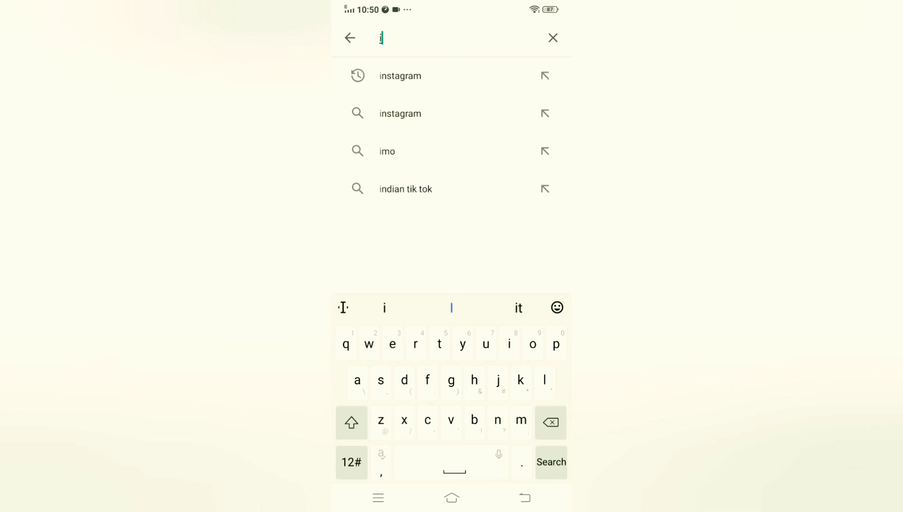
# Step: Search the Play Store for Instagram to reach its installed app listing
pyautogui.click(400, 76)
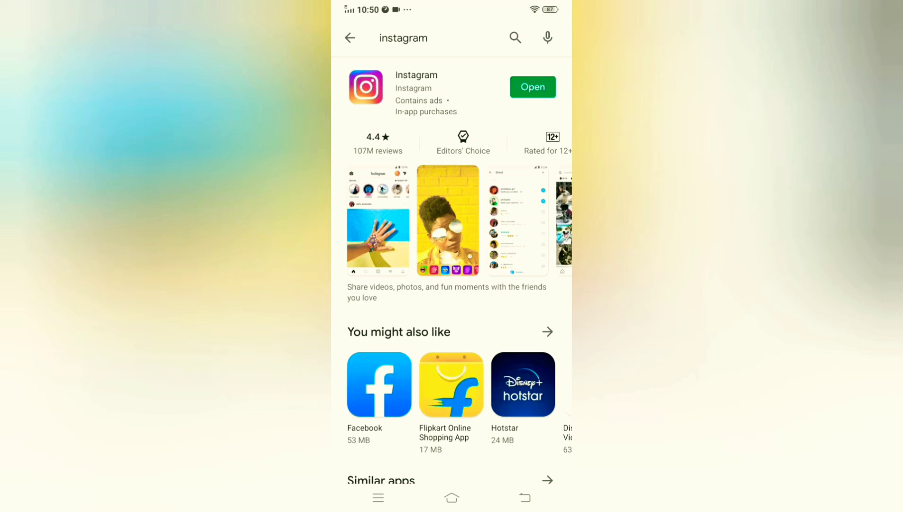
# Step: Launch Instagram, choose email sign-up, and submit the email address
pyautogui.click(532, 87)
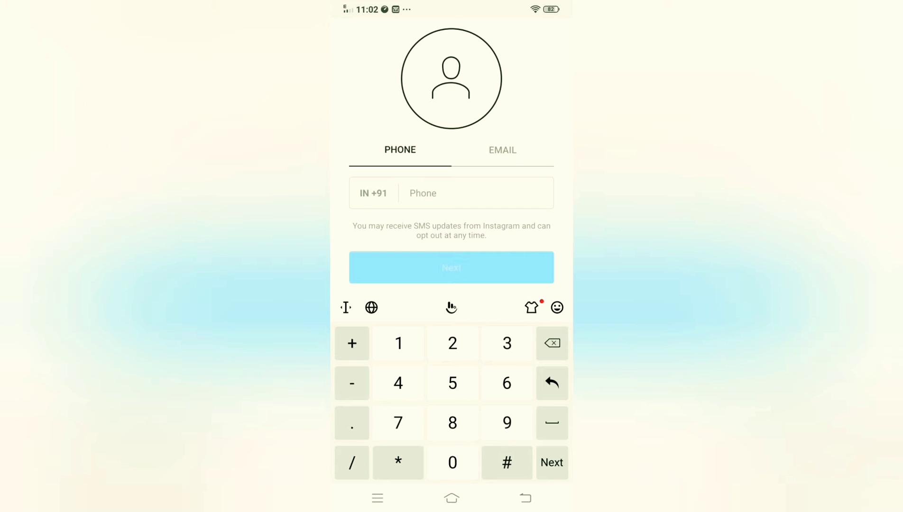
pyautogui.click(502, 149)
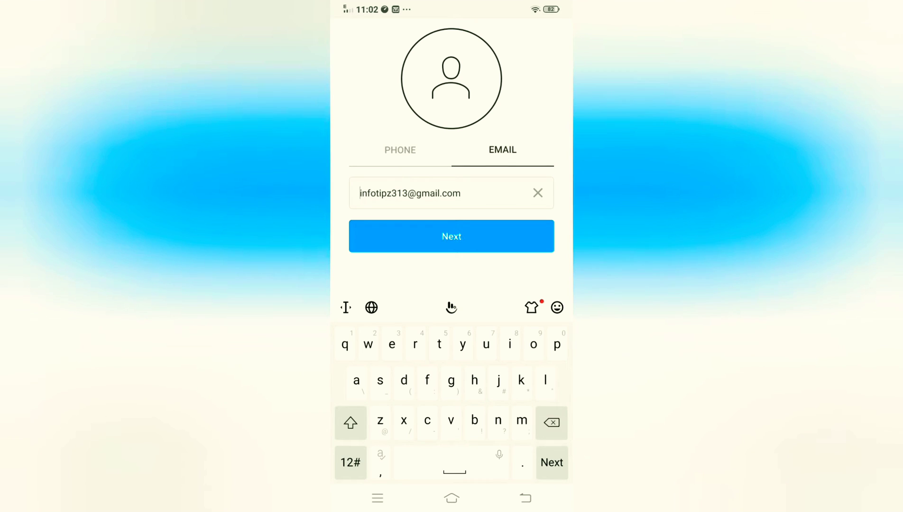
pyautogui.click(399, 150)
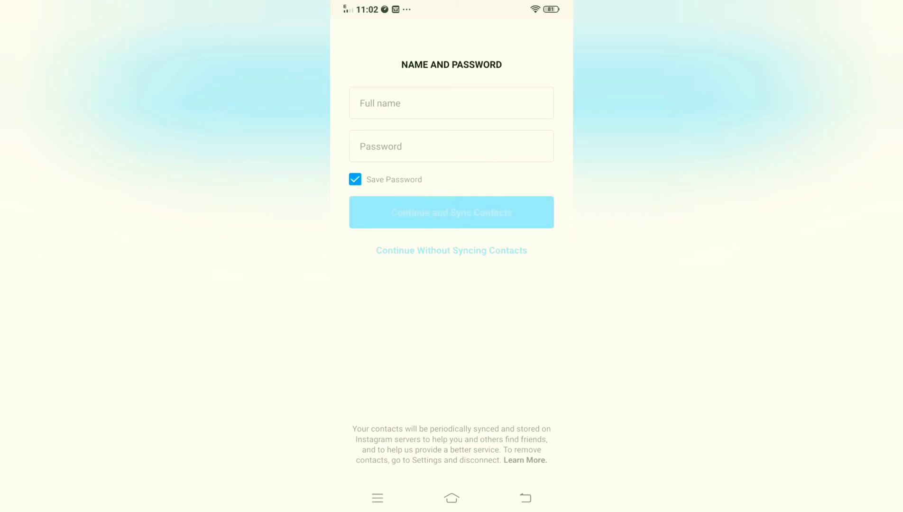
# Step: Enter 'tipz' as the full name on the sign-up screen
pyautogui.click(451, 103)
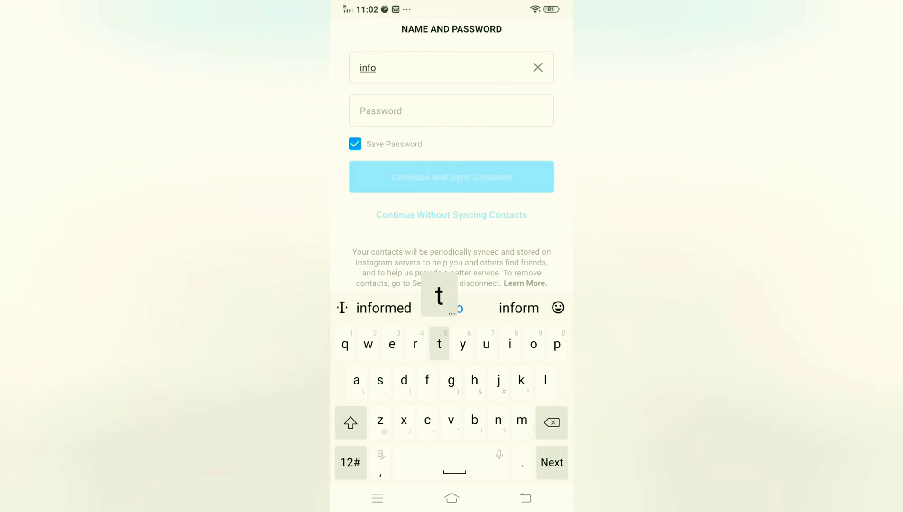
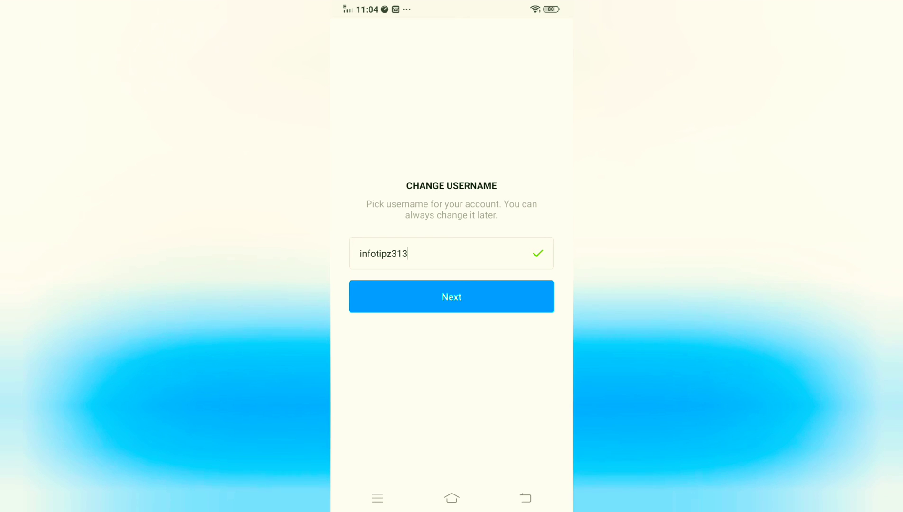
# Step: Accept the suggested username, reach the welcome feed, and return home
pyautogui.click(451, 254)
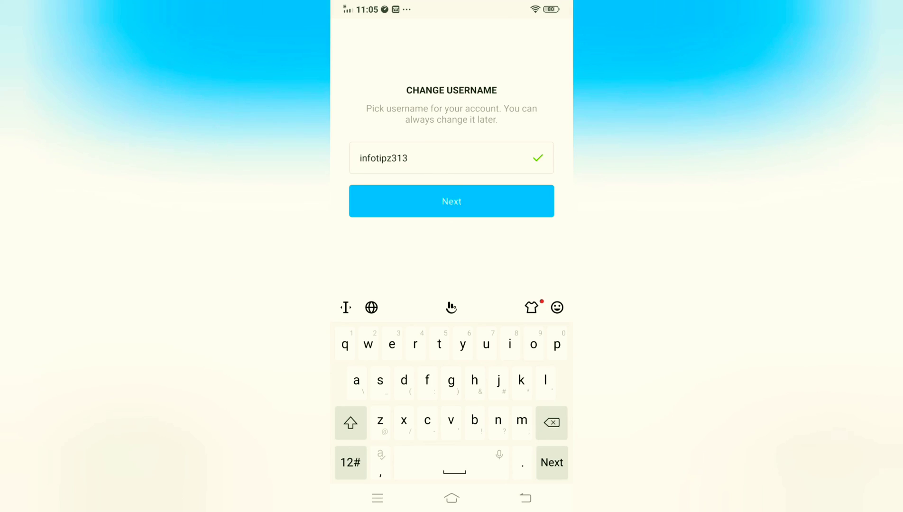
pyautogui.click(451, 201)
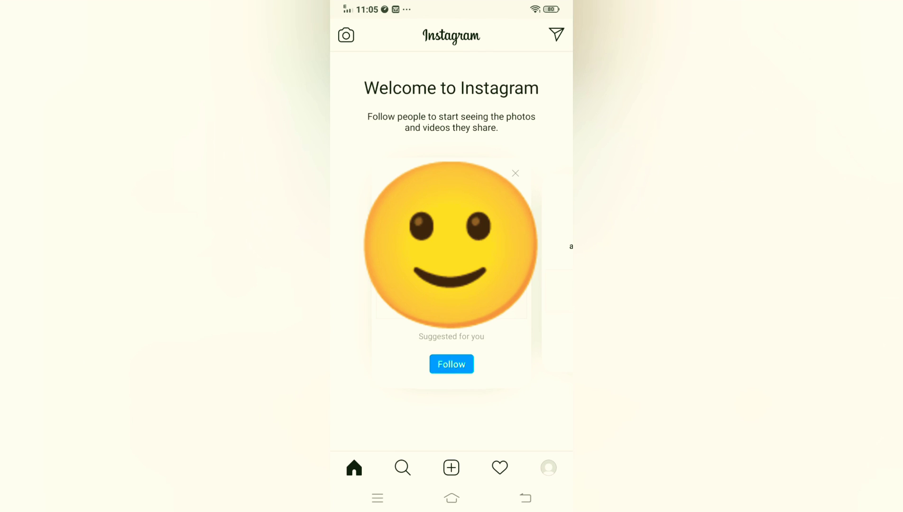
pyautogui.click(451, 498)
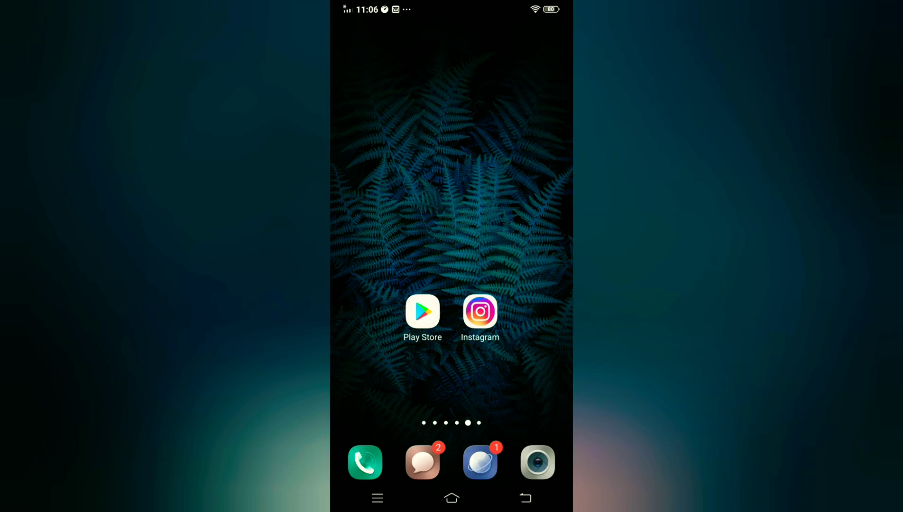